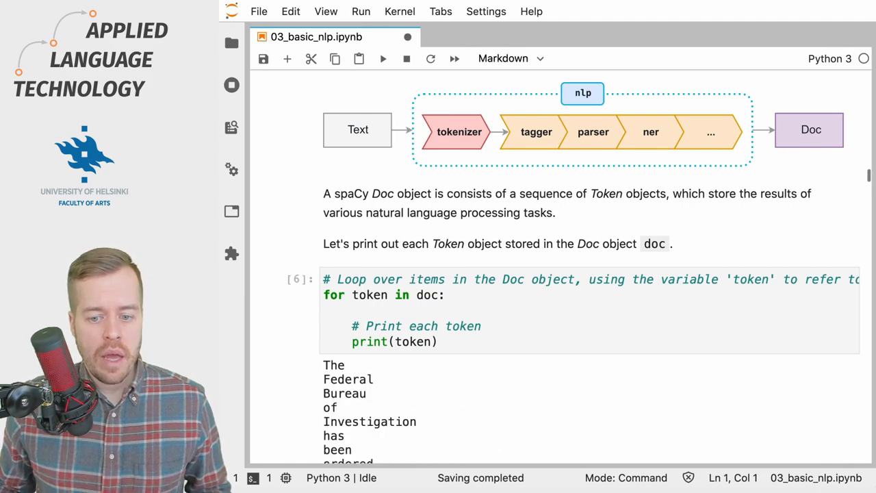
{"action": "scroll", "scroll_direction": "down", "scroll_amount": 3}
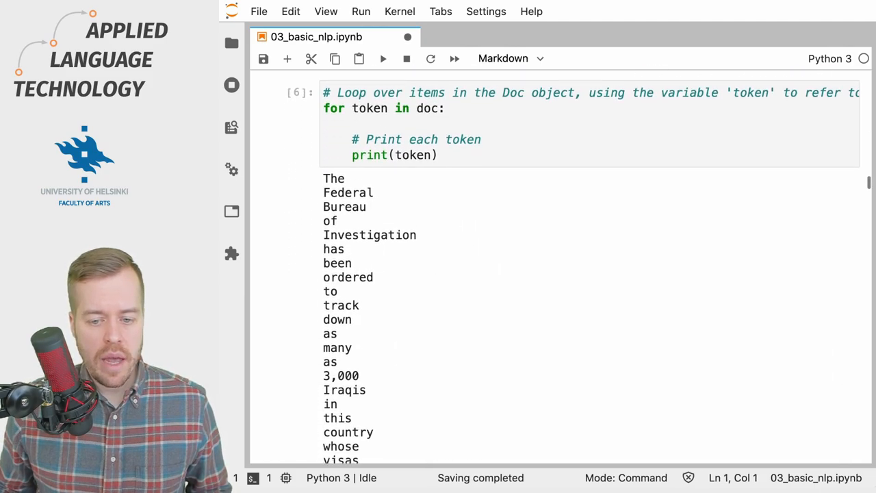
{"action": "scroll", "scroll_direction": "down", "scroll_amount": 3}
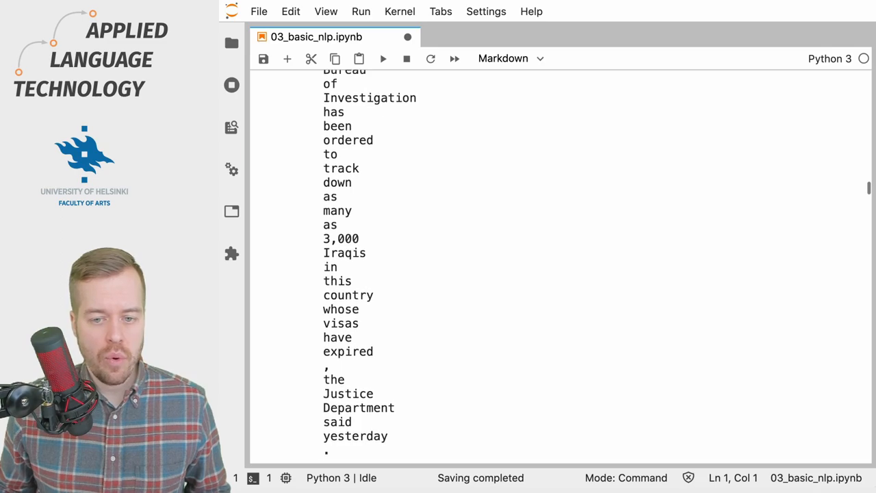
{"action": "scroll", "scroll_direction": "down", "scroll_amount": 3}
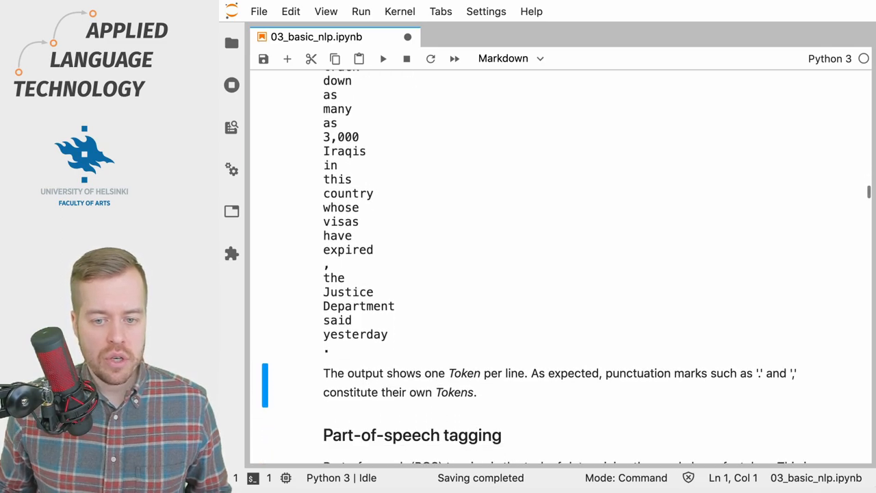